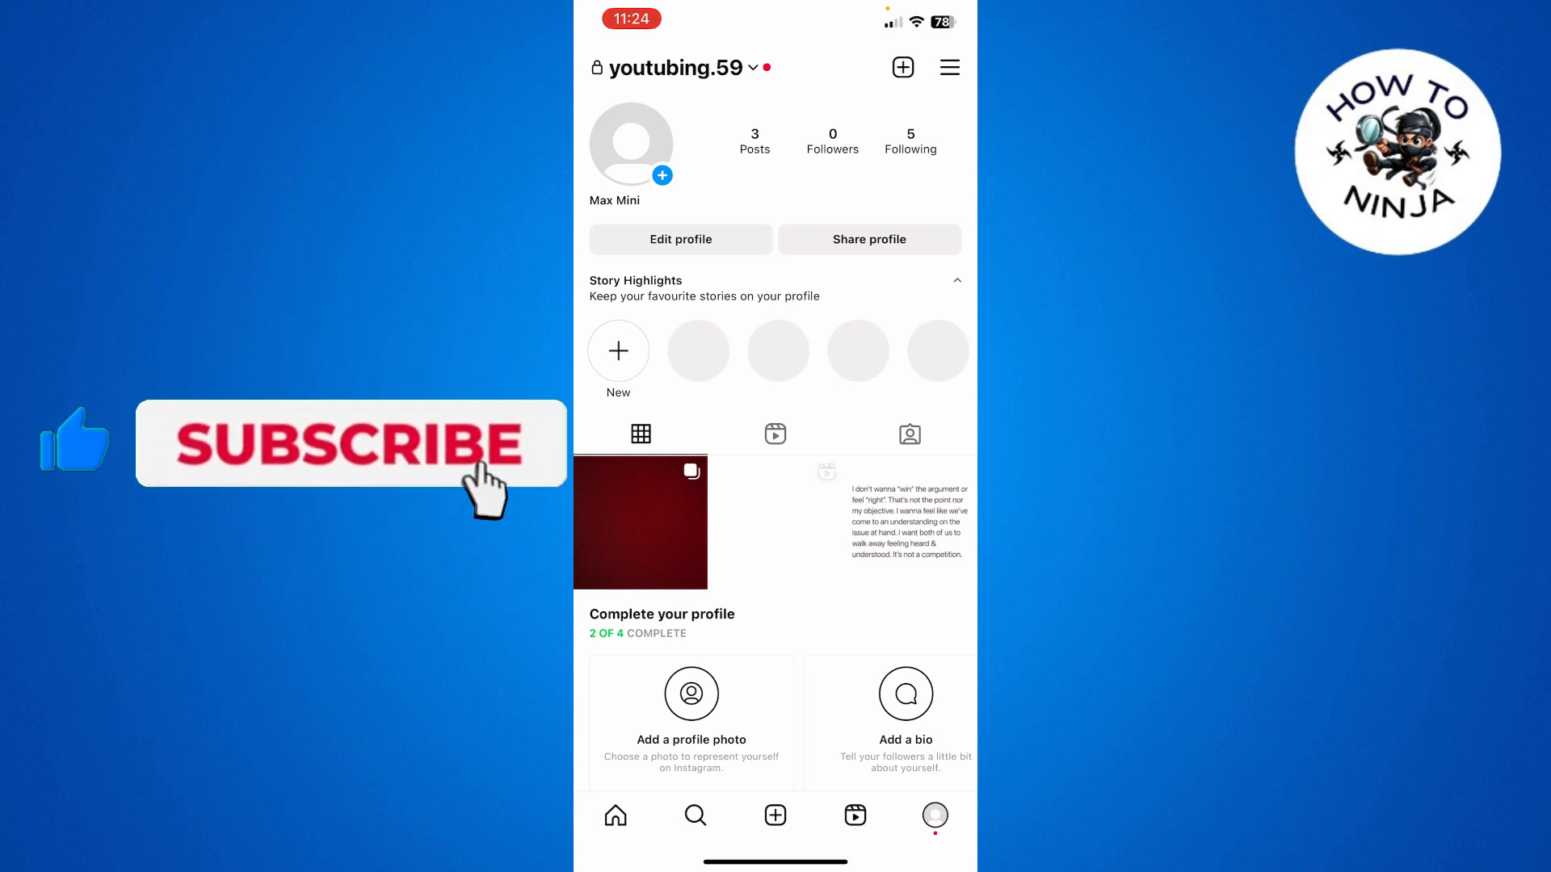
# - View the profile's Following list, return to the profile, and bring up the account menu
pyautogui.click(910, 142)
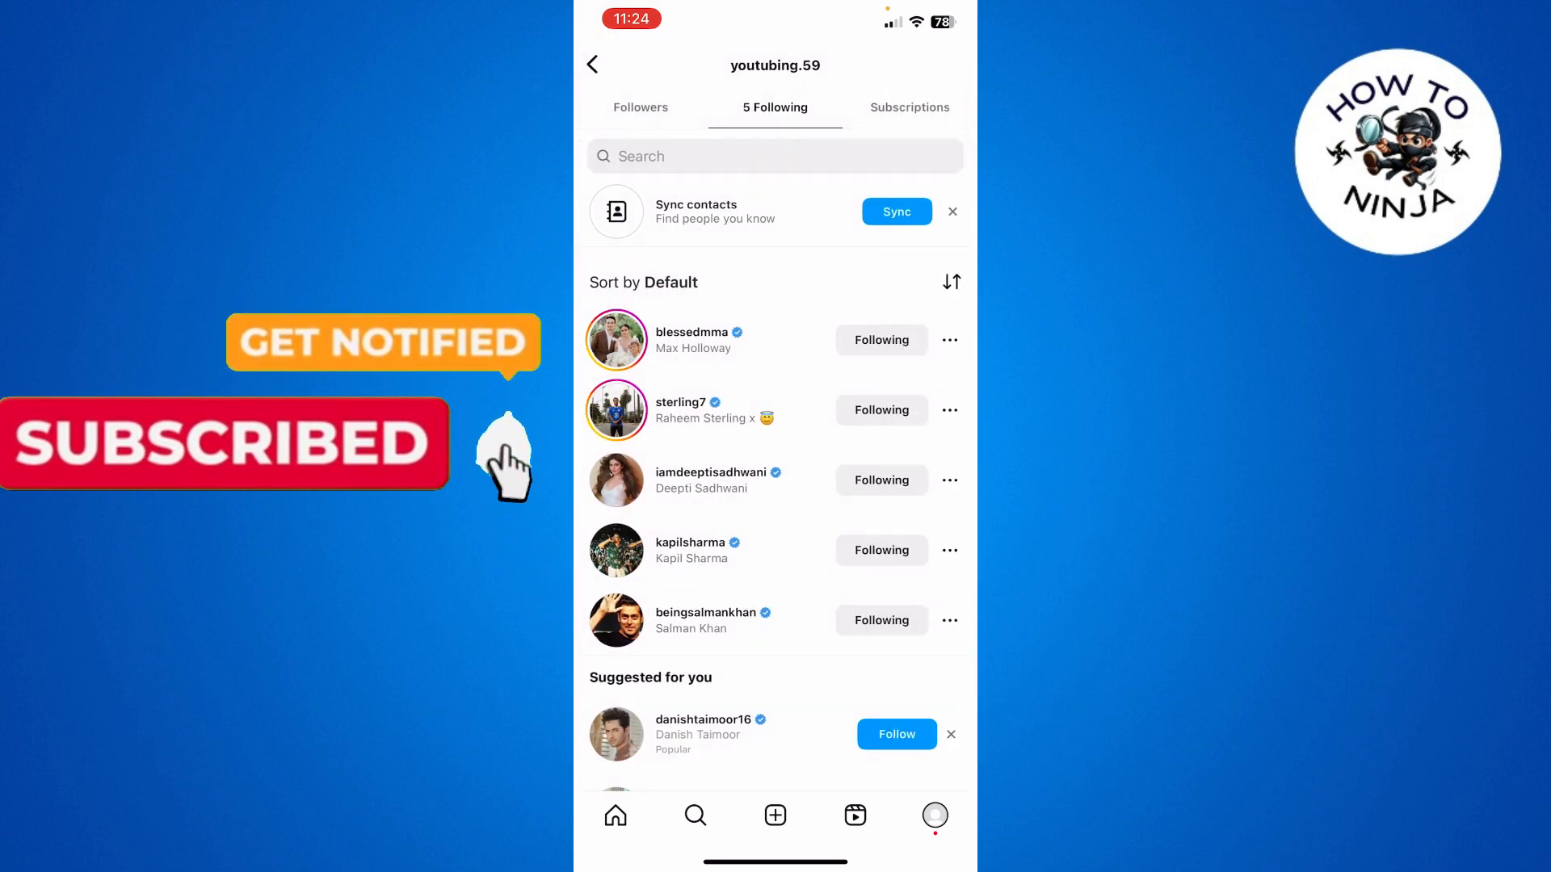
pyautogui.click(594, 64)
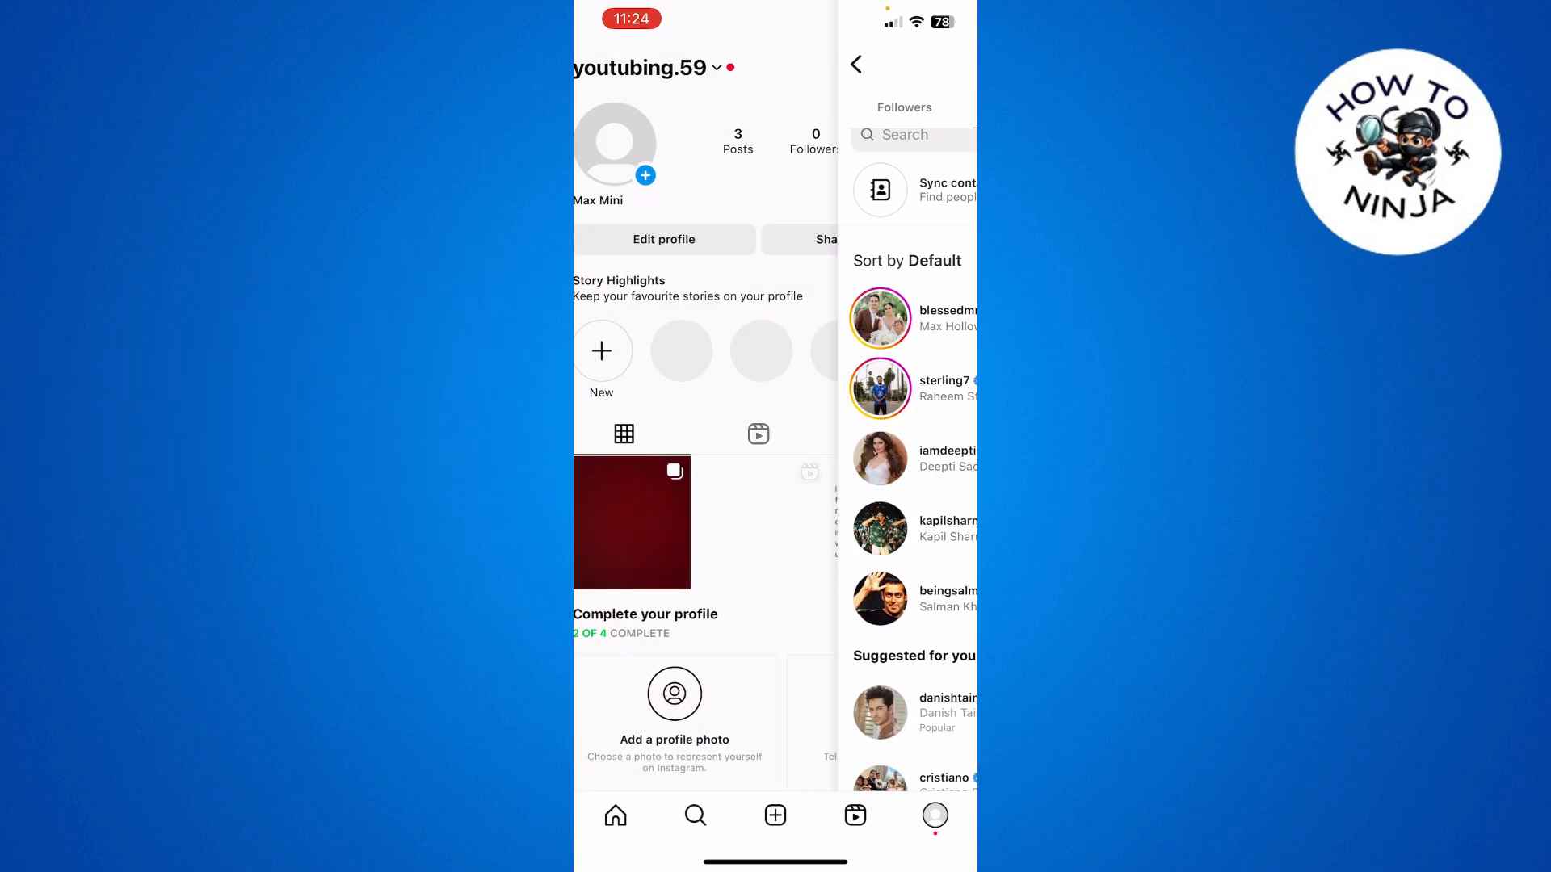
pyautogui.click(856, 65)
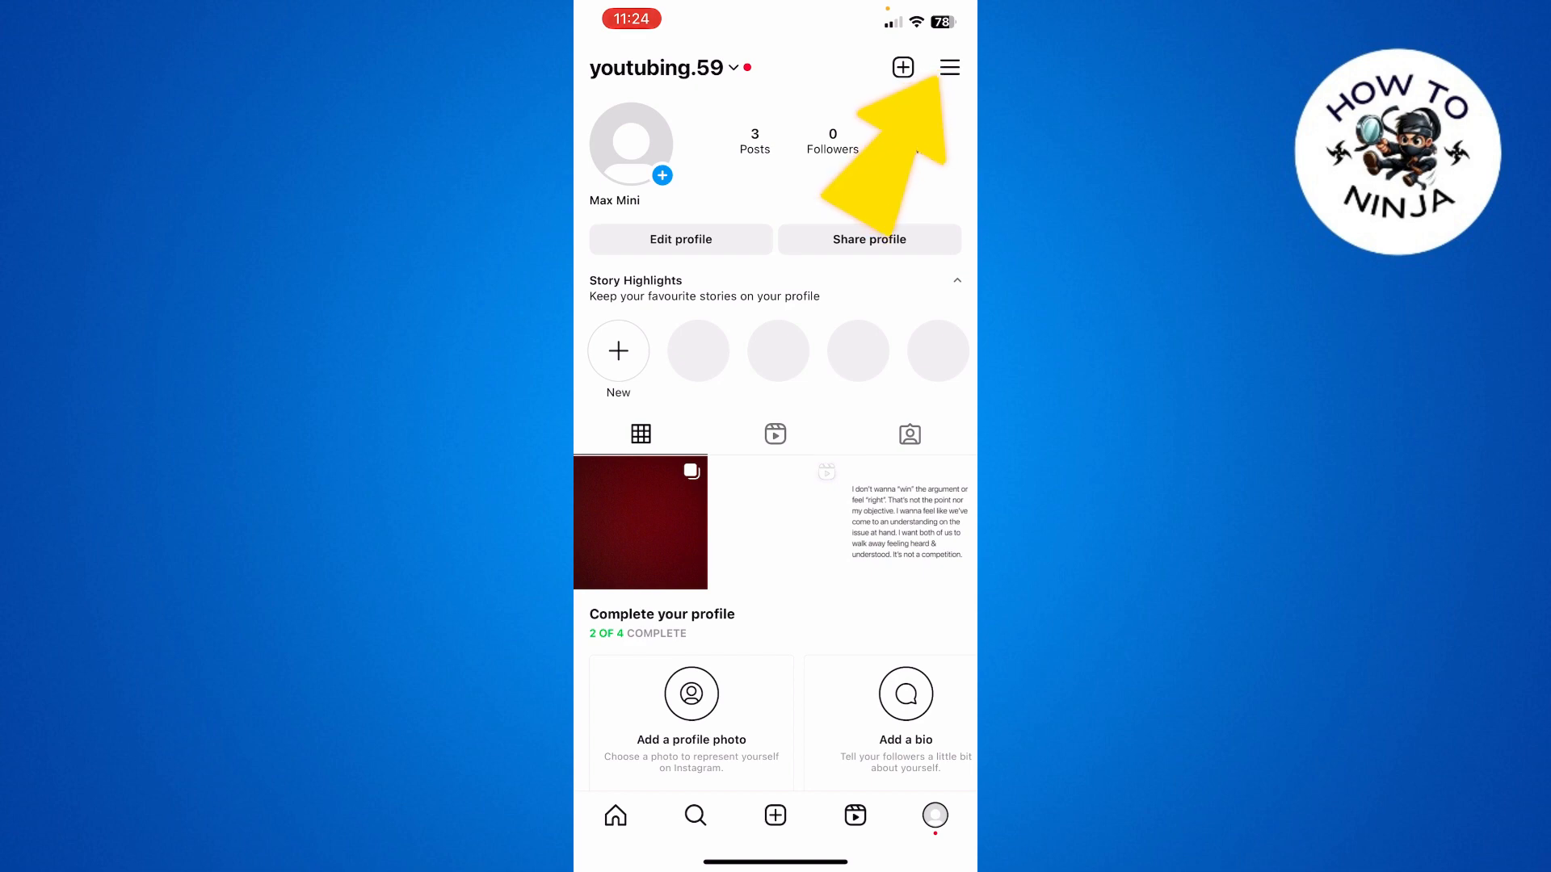
pyautogui.click(948, 67)
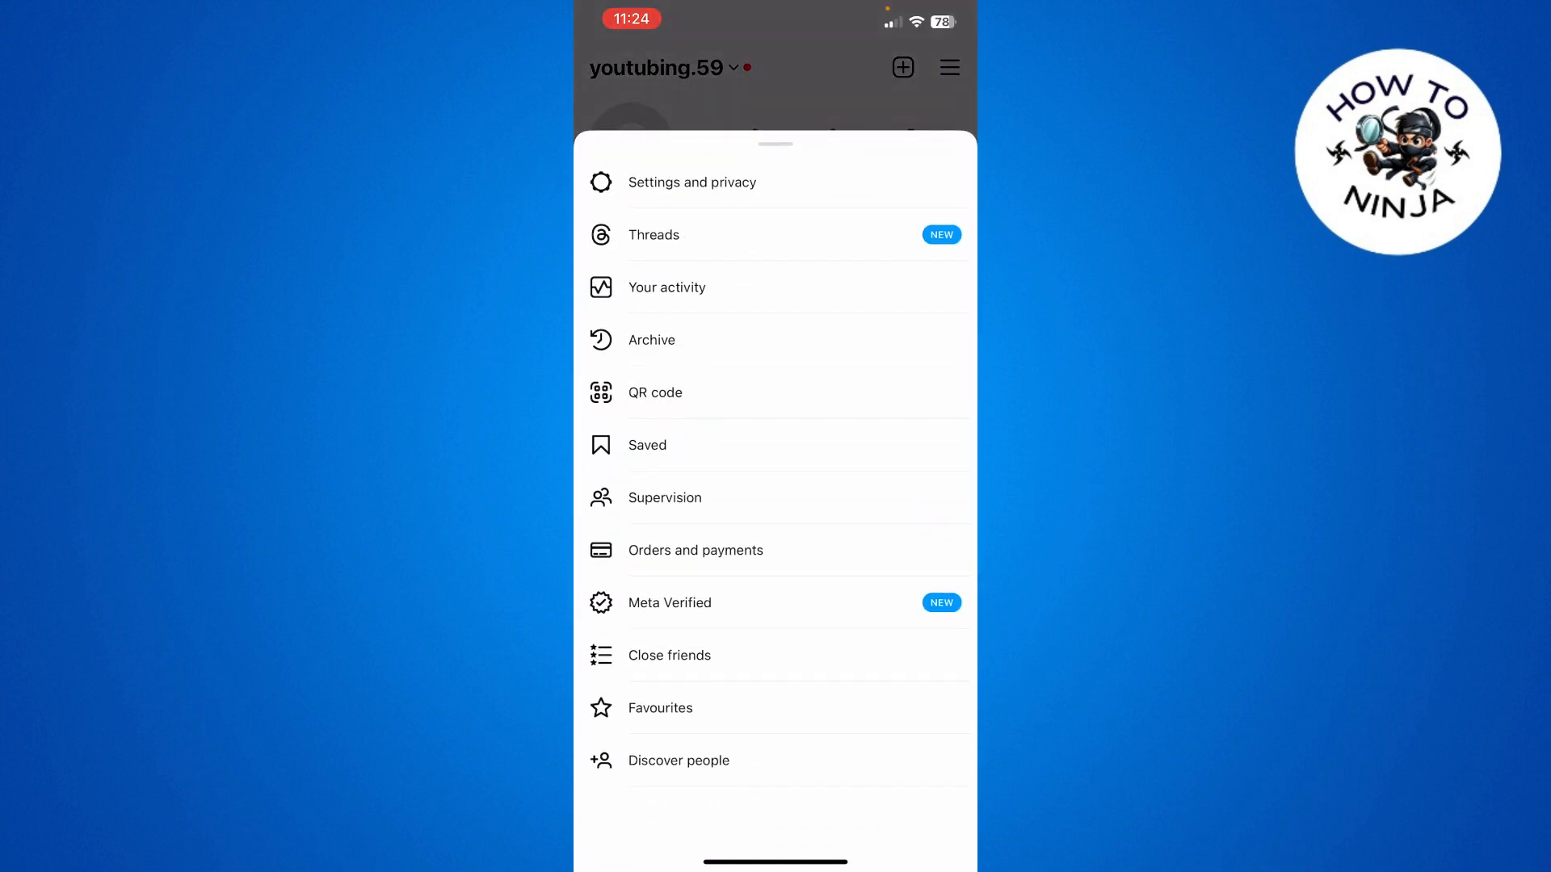
# - Turn on Private account in Settings and privacy's Account privacy, then return to the profile
pyautogui.click(691, 182)
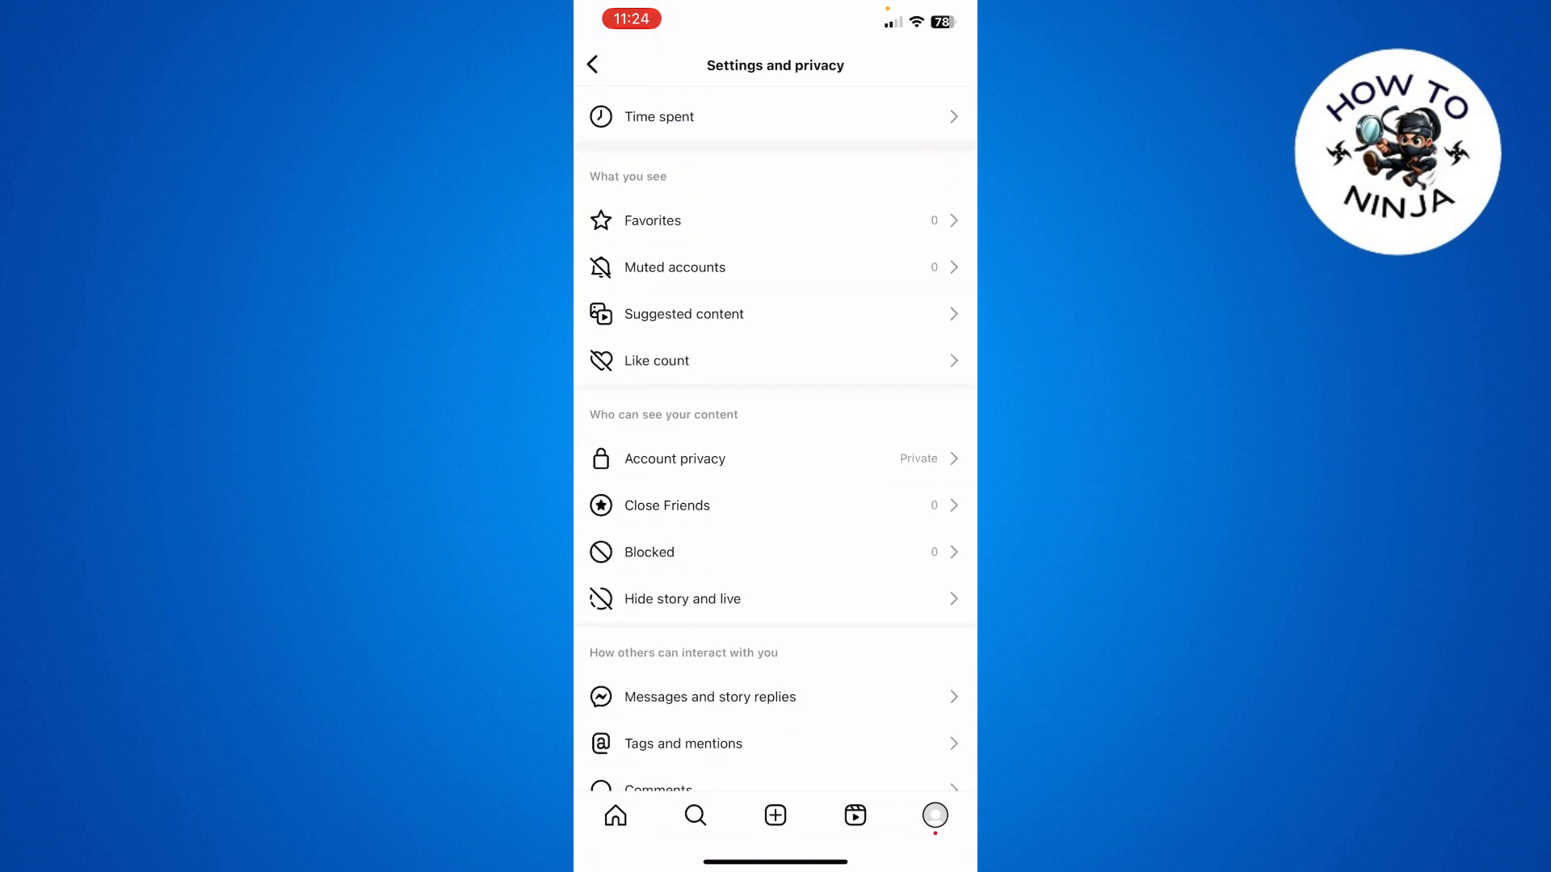
pyautogui.scroll(-3)
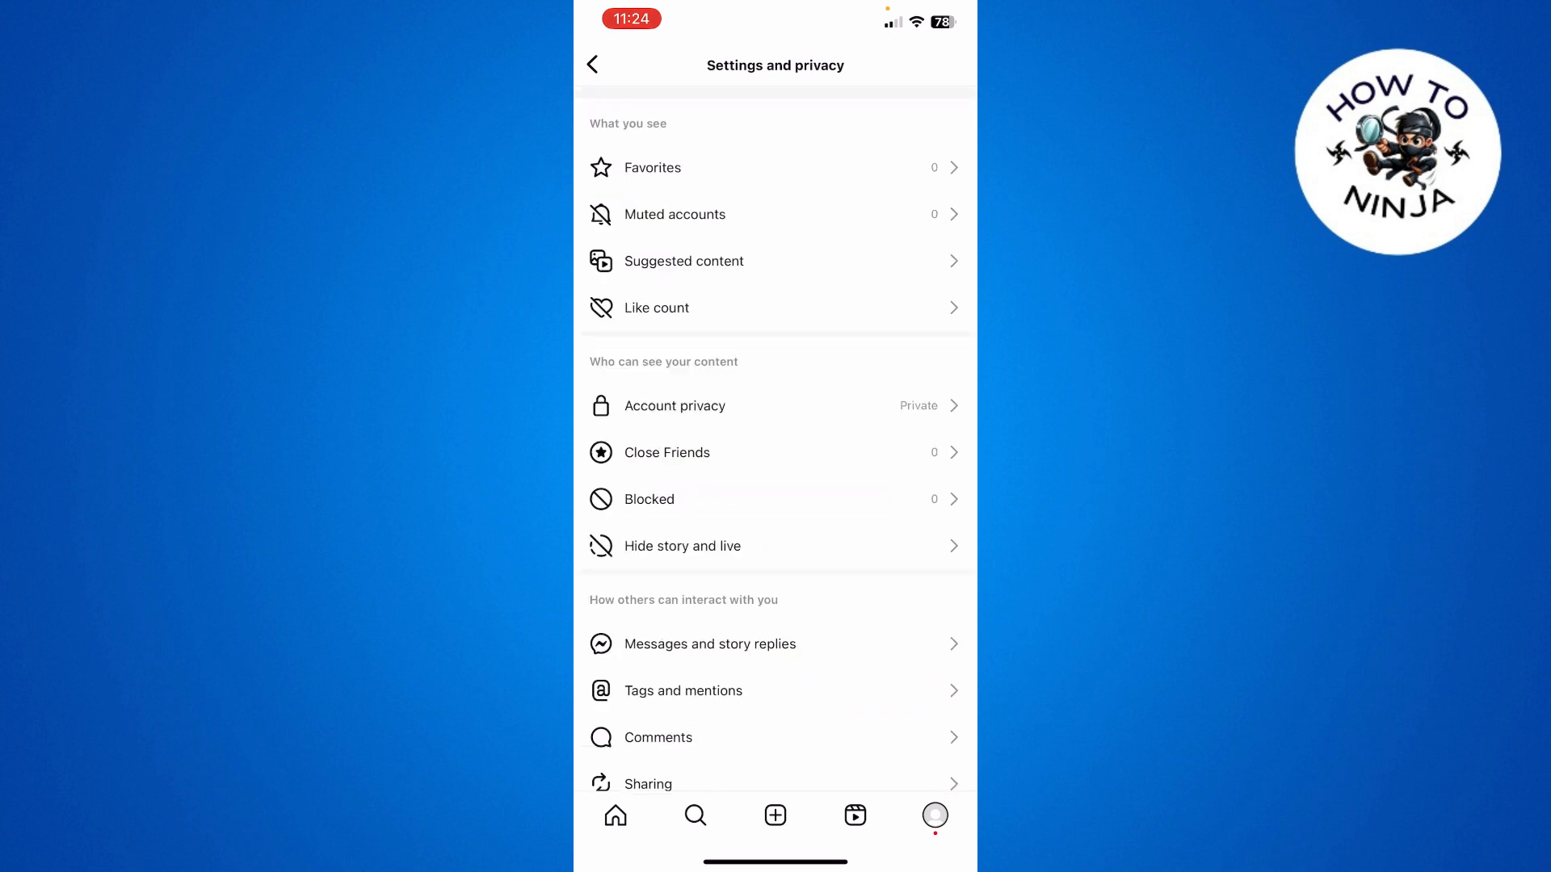
pyautogui.scroll(-3)
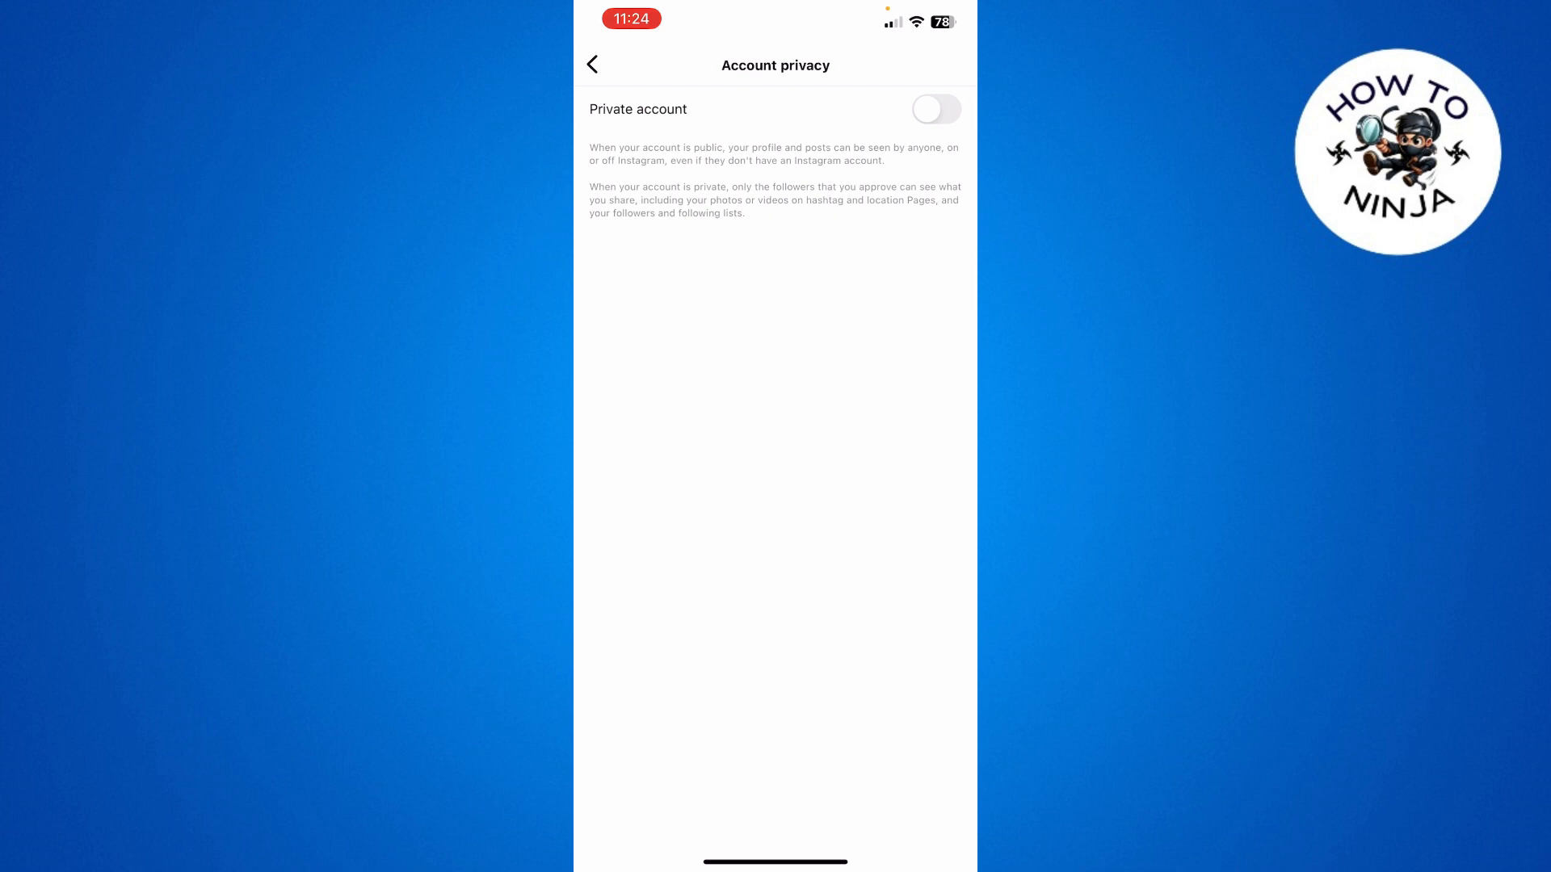
pyautogui.click(933, 109)
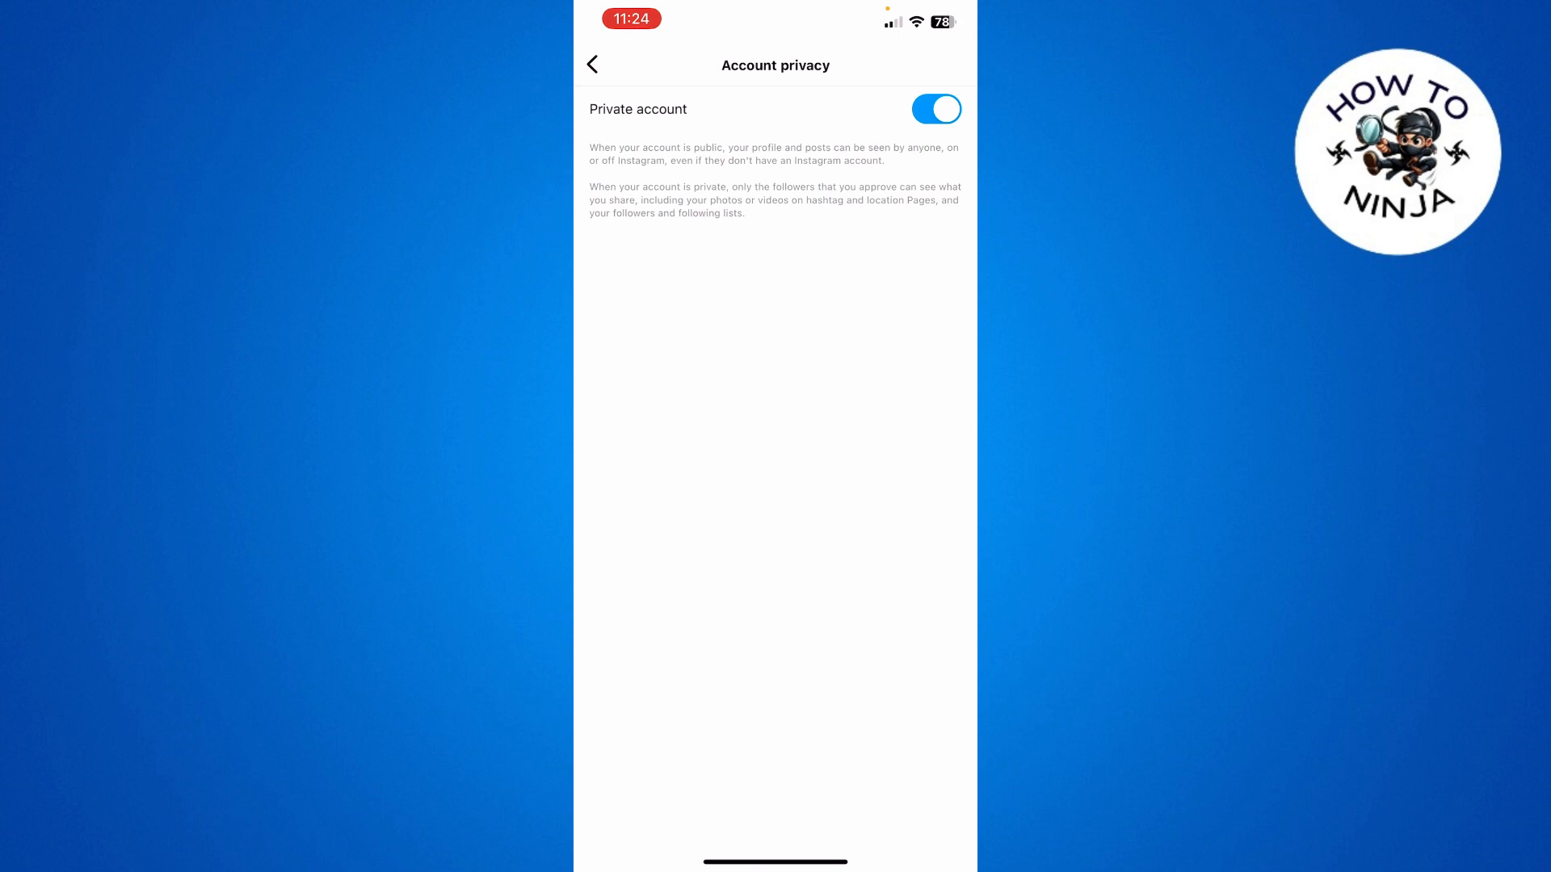
pyautogui.click(593, 65)
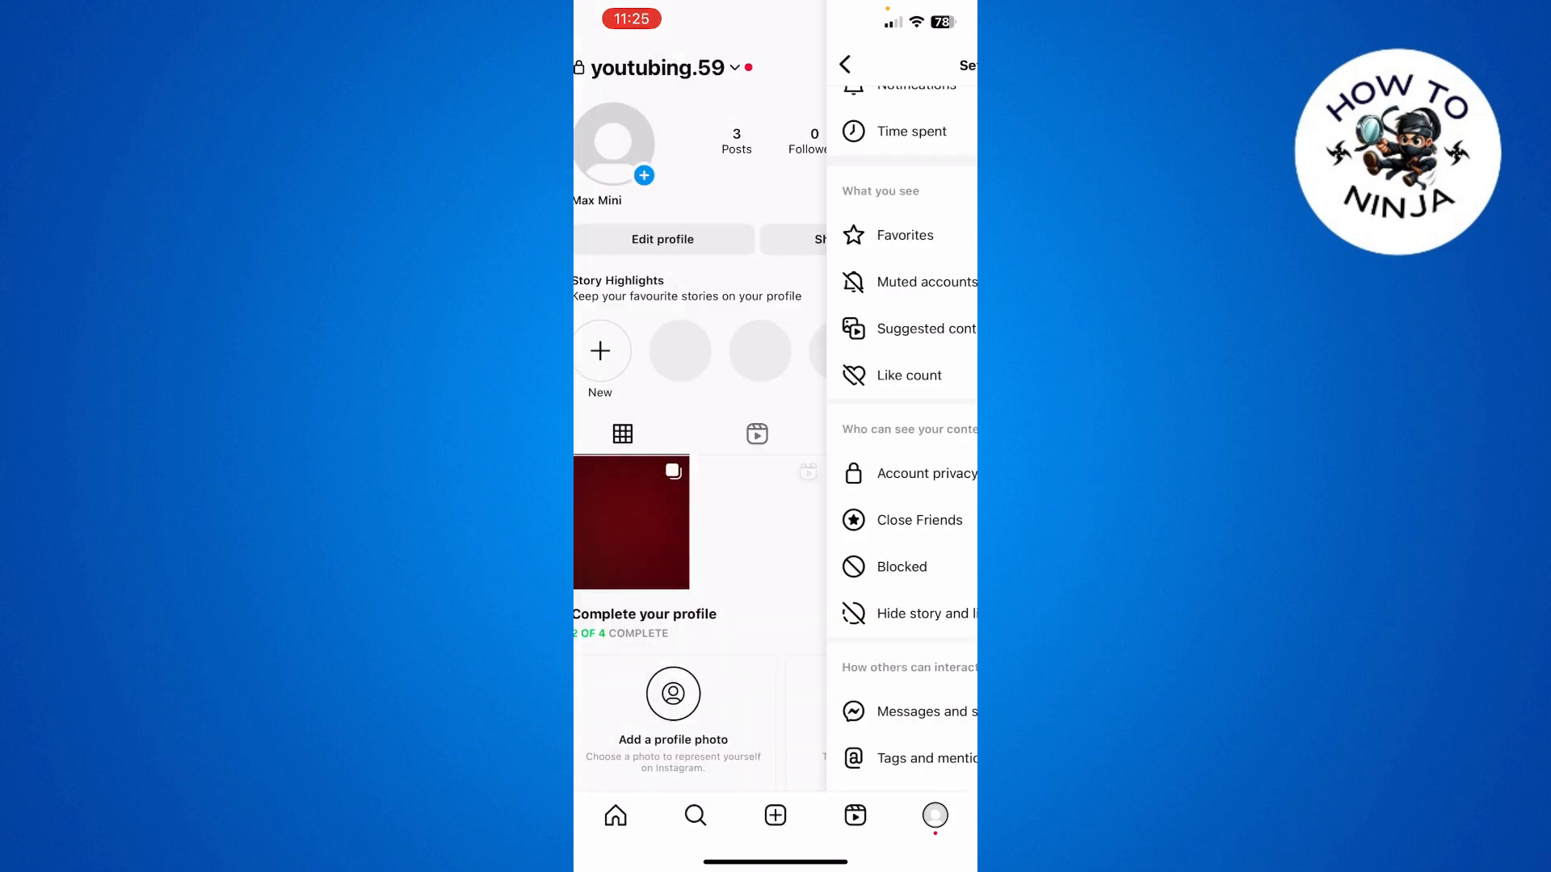
pyautogui.click(846, 64)
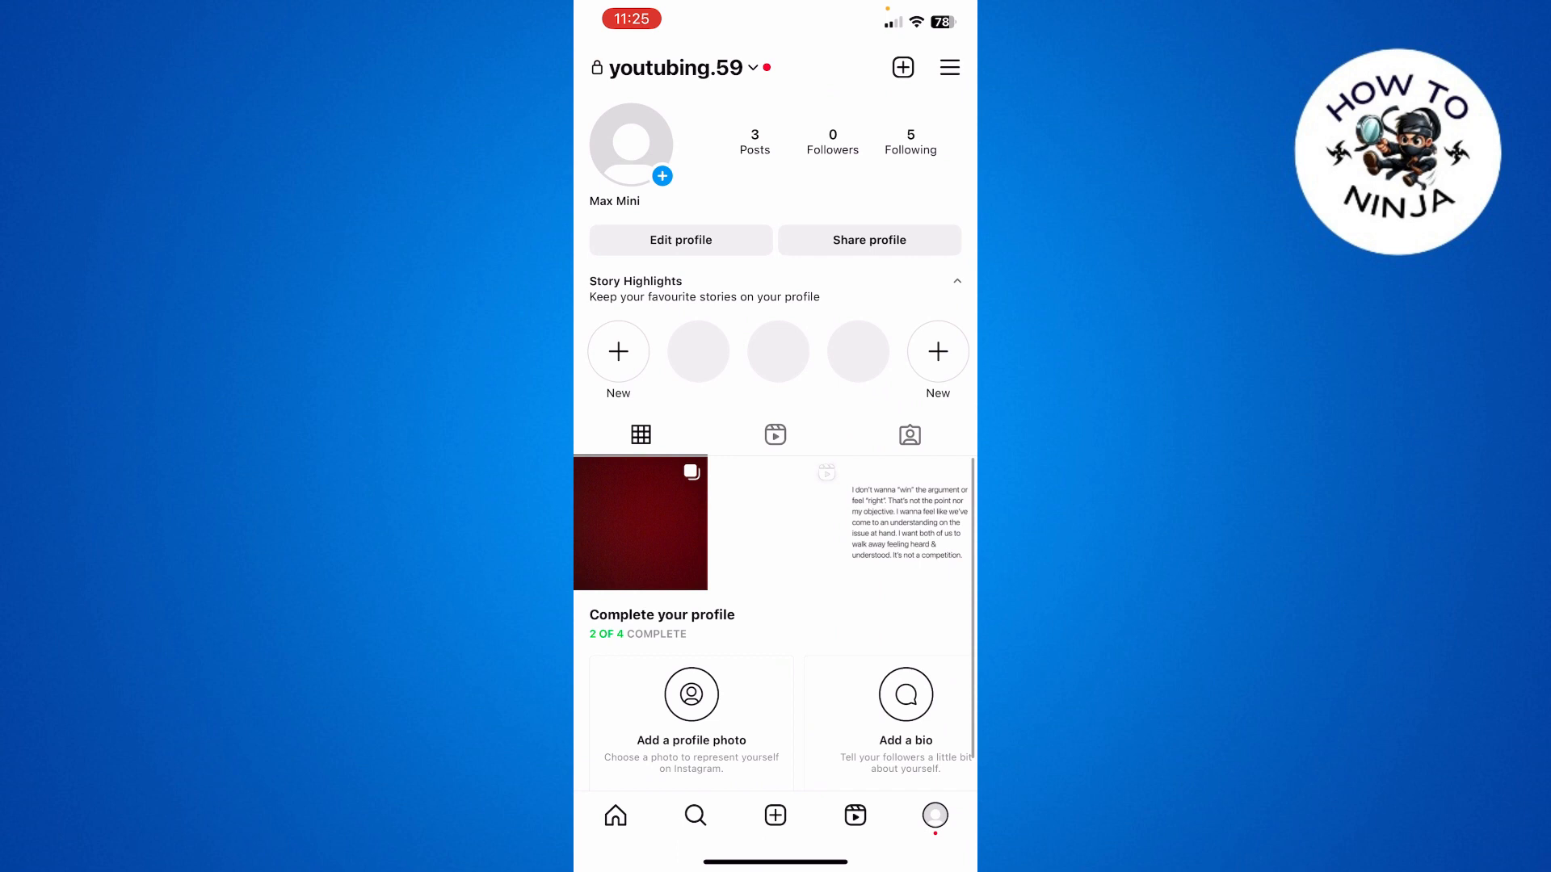